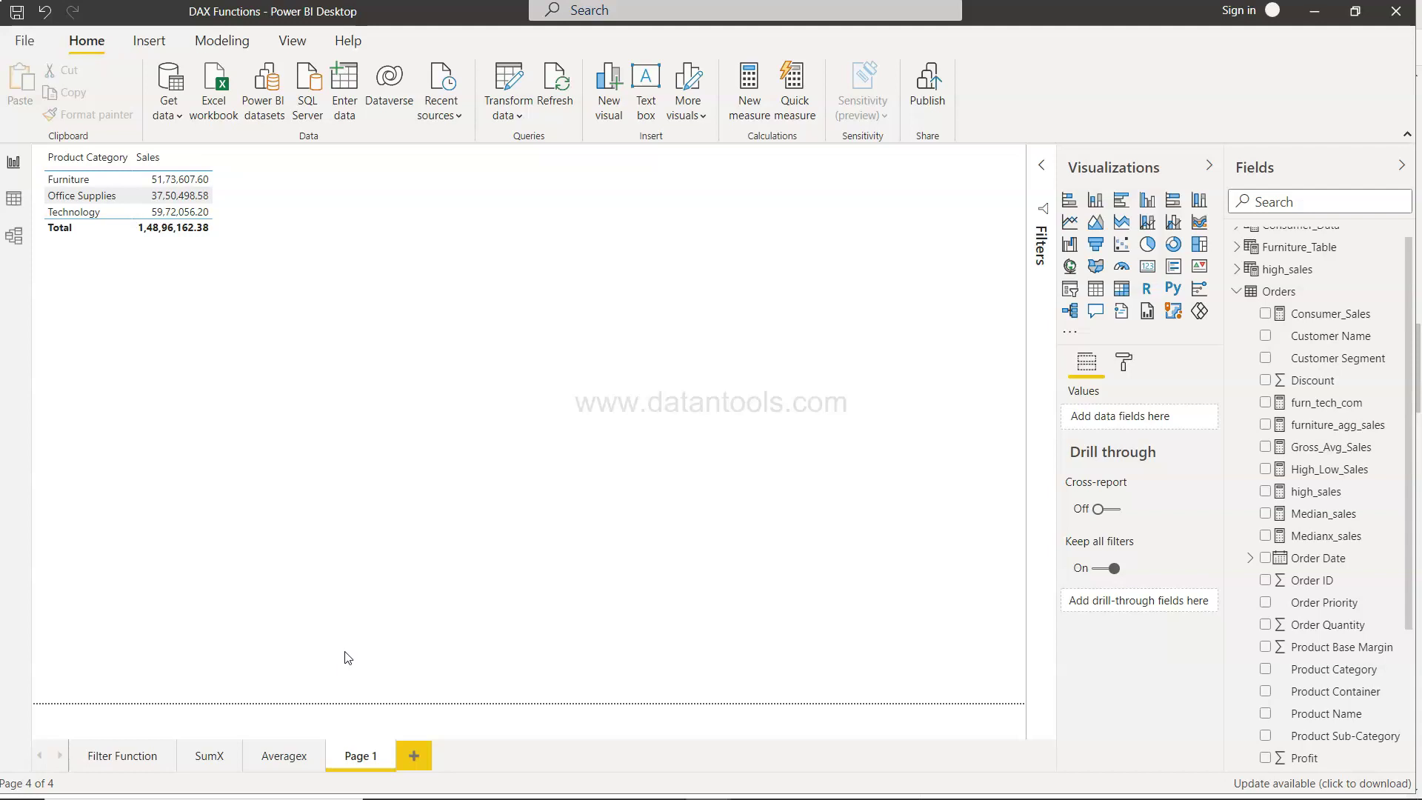
Select the sales table visual and add Order ID as its third column, totaling 8390
click(74, 212)
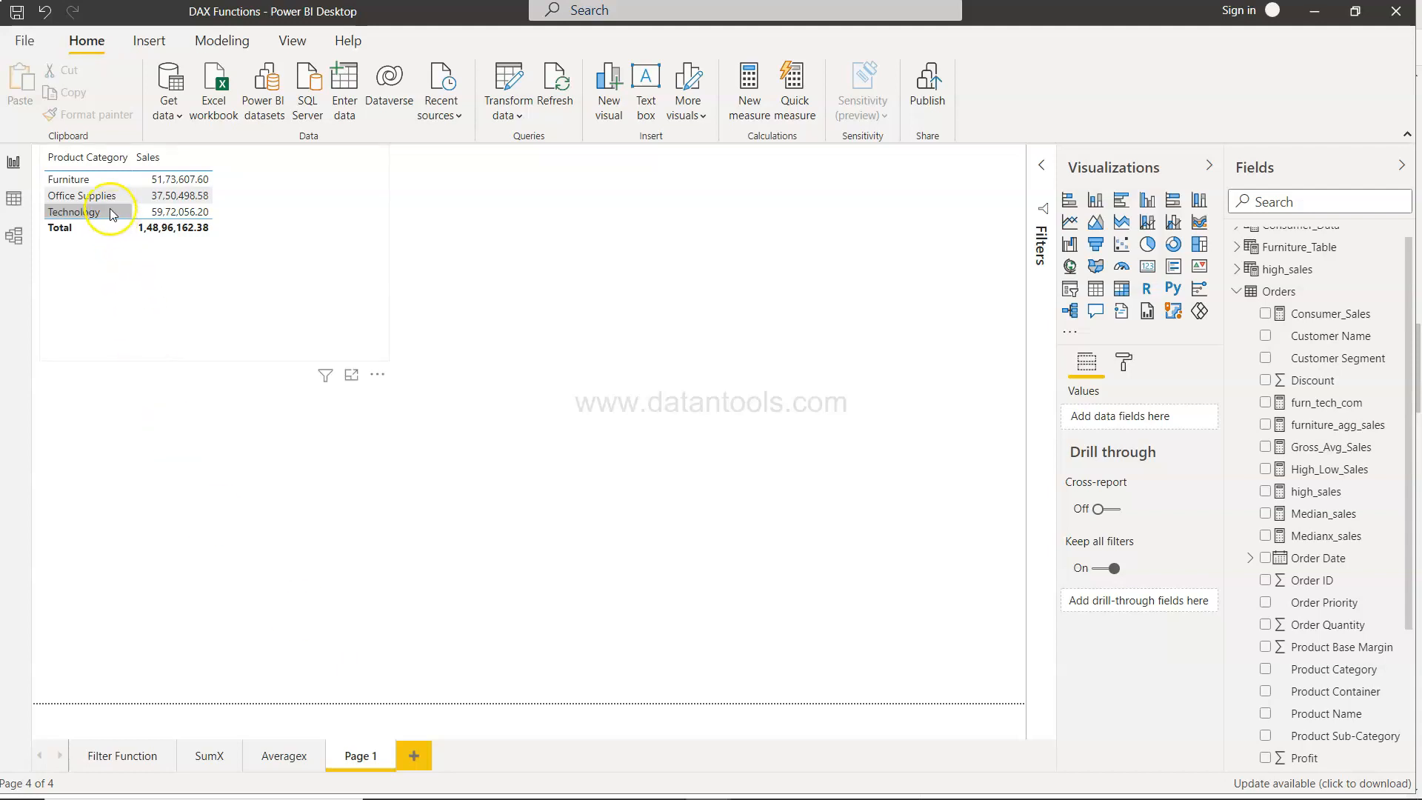
mouse_move(73, 212)
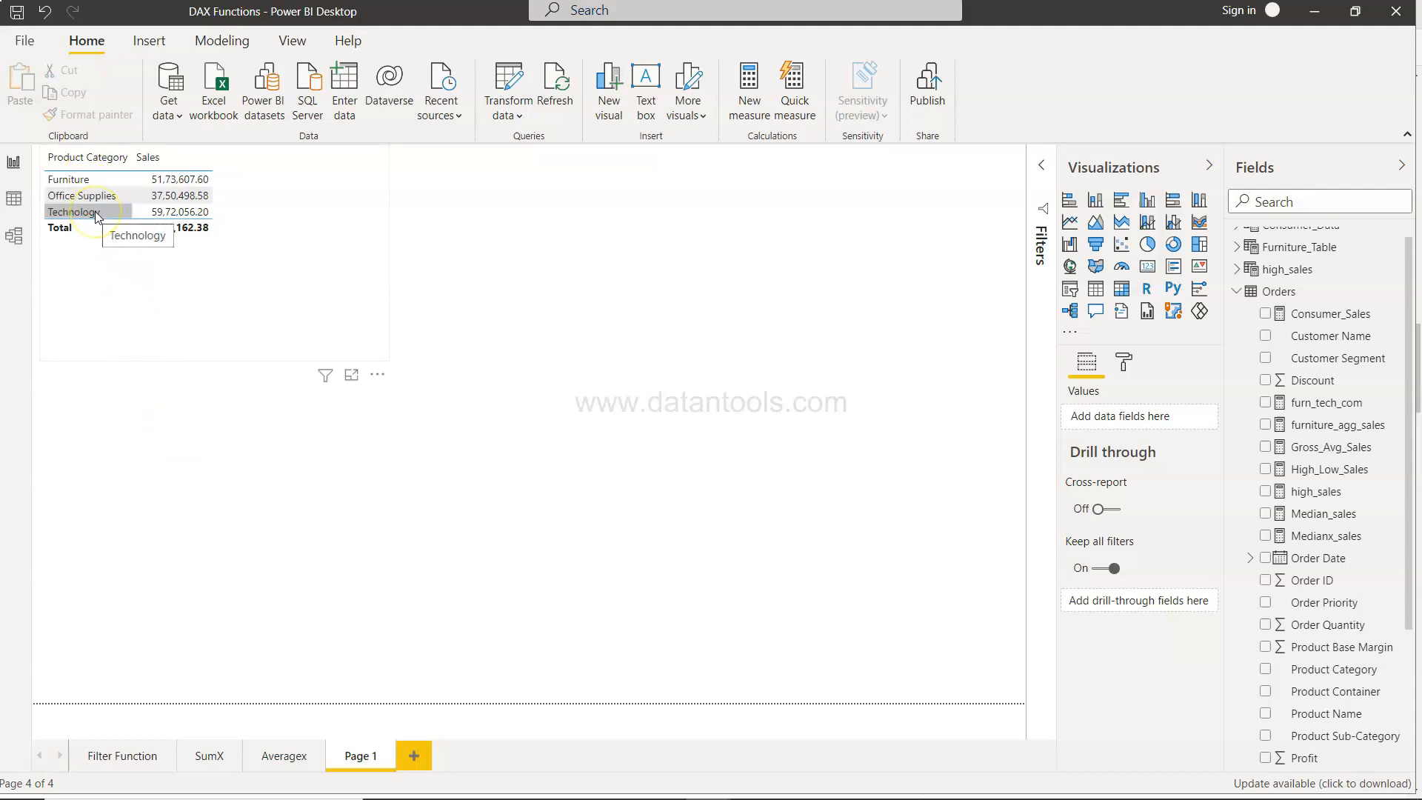
mouse_move(996, 427)
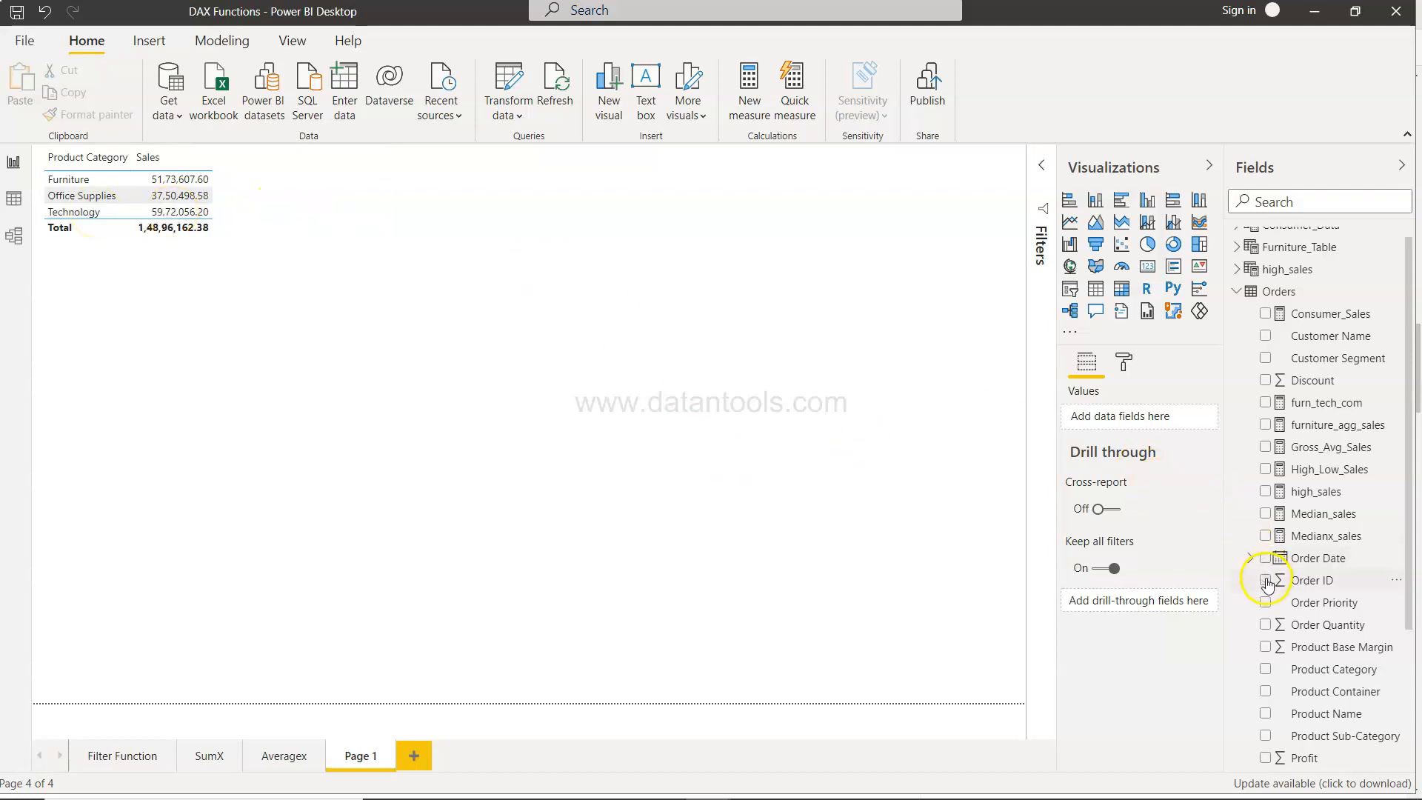
click(204, 227)
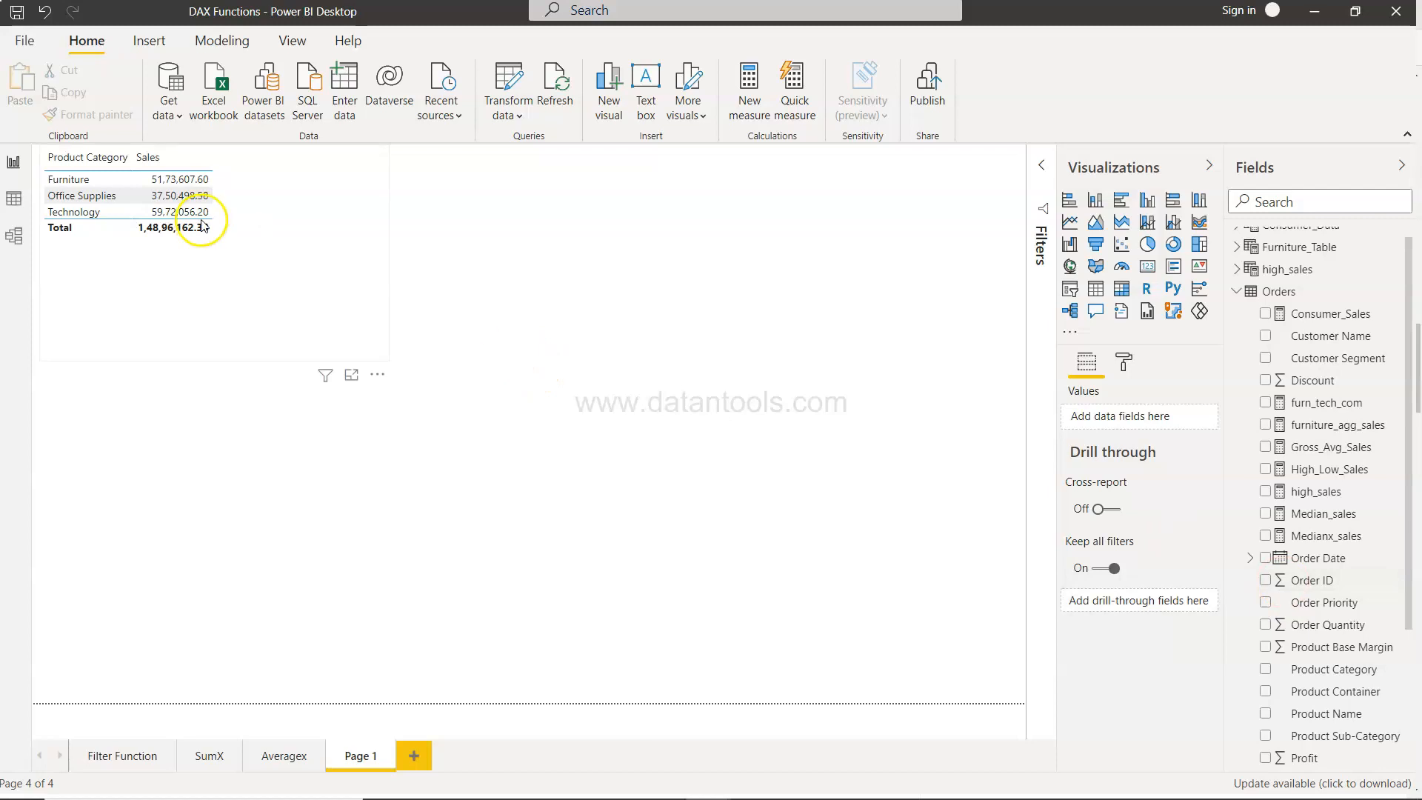
click(200, 219)
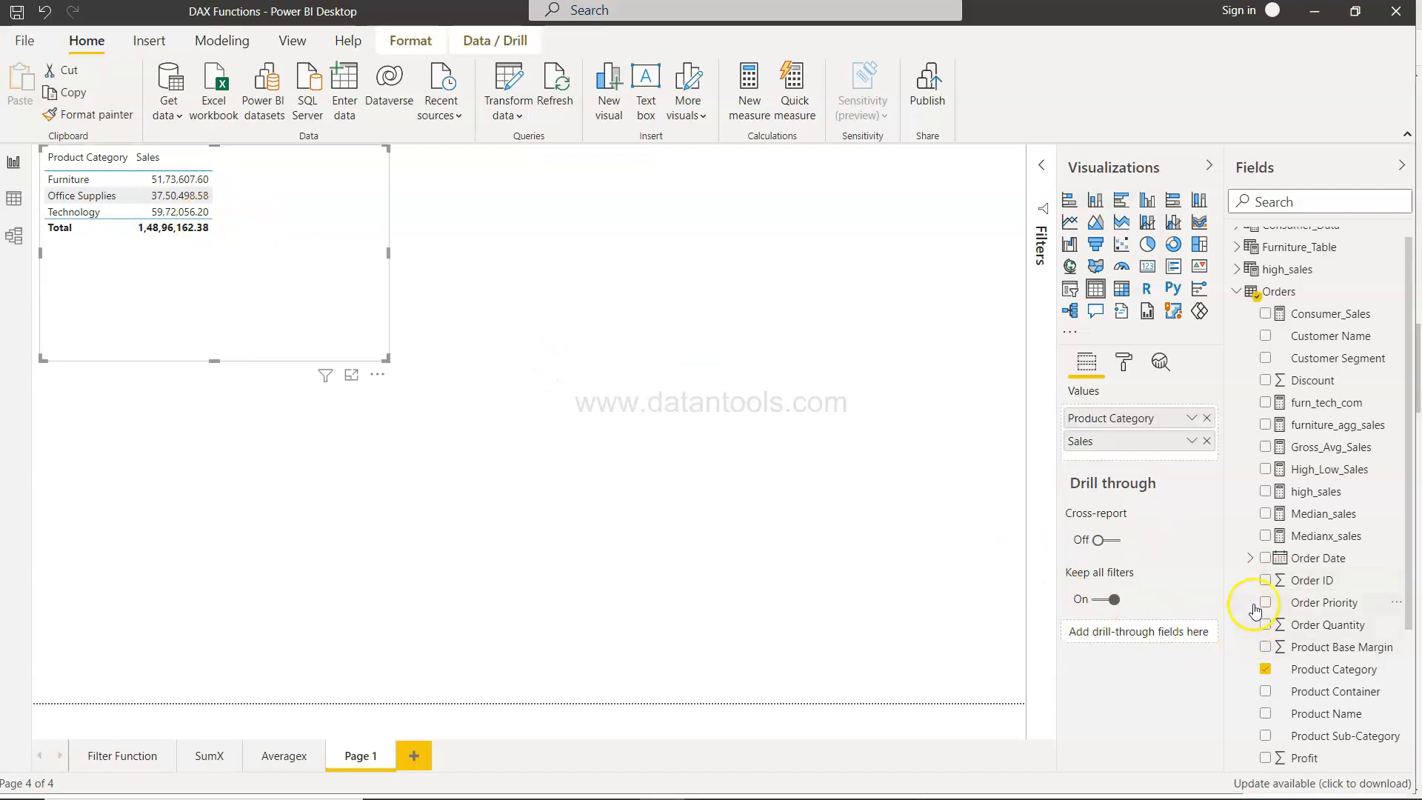
click(1266, 579)
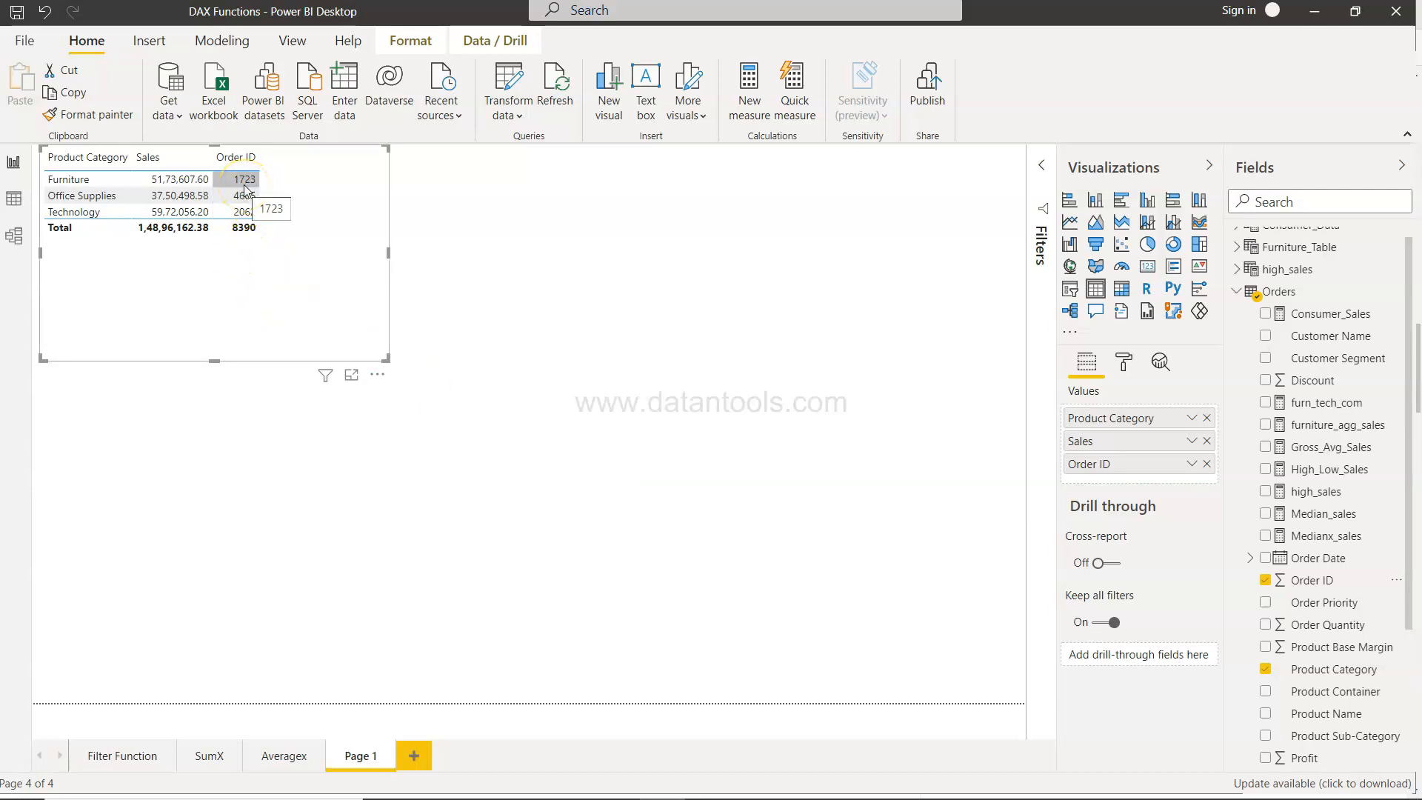
mouse_move(244, 212)
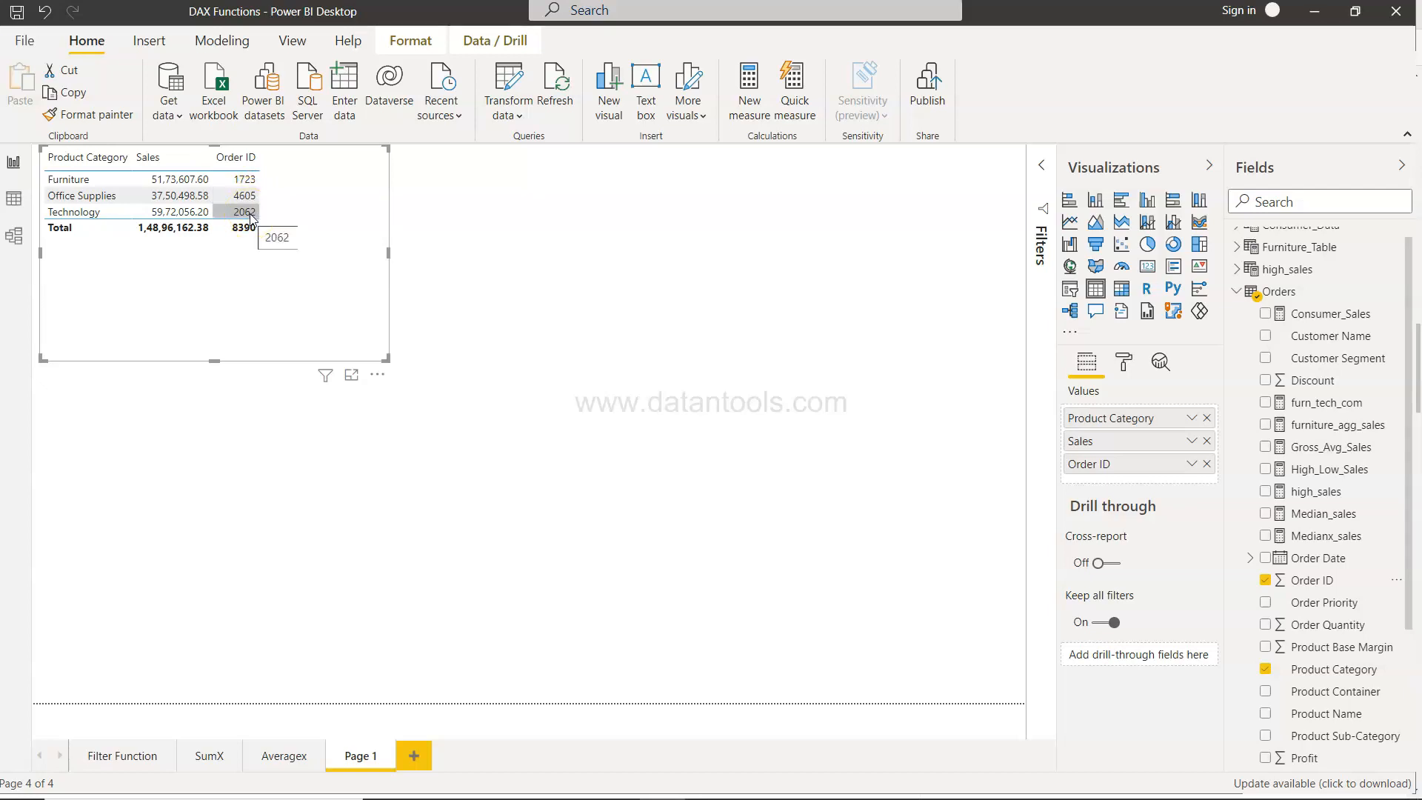
mouse_move(283, 288)
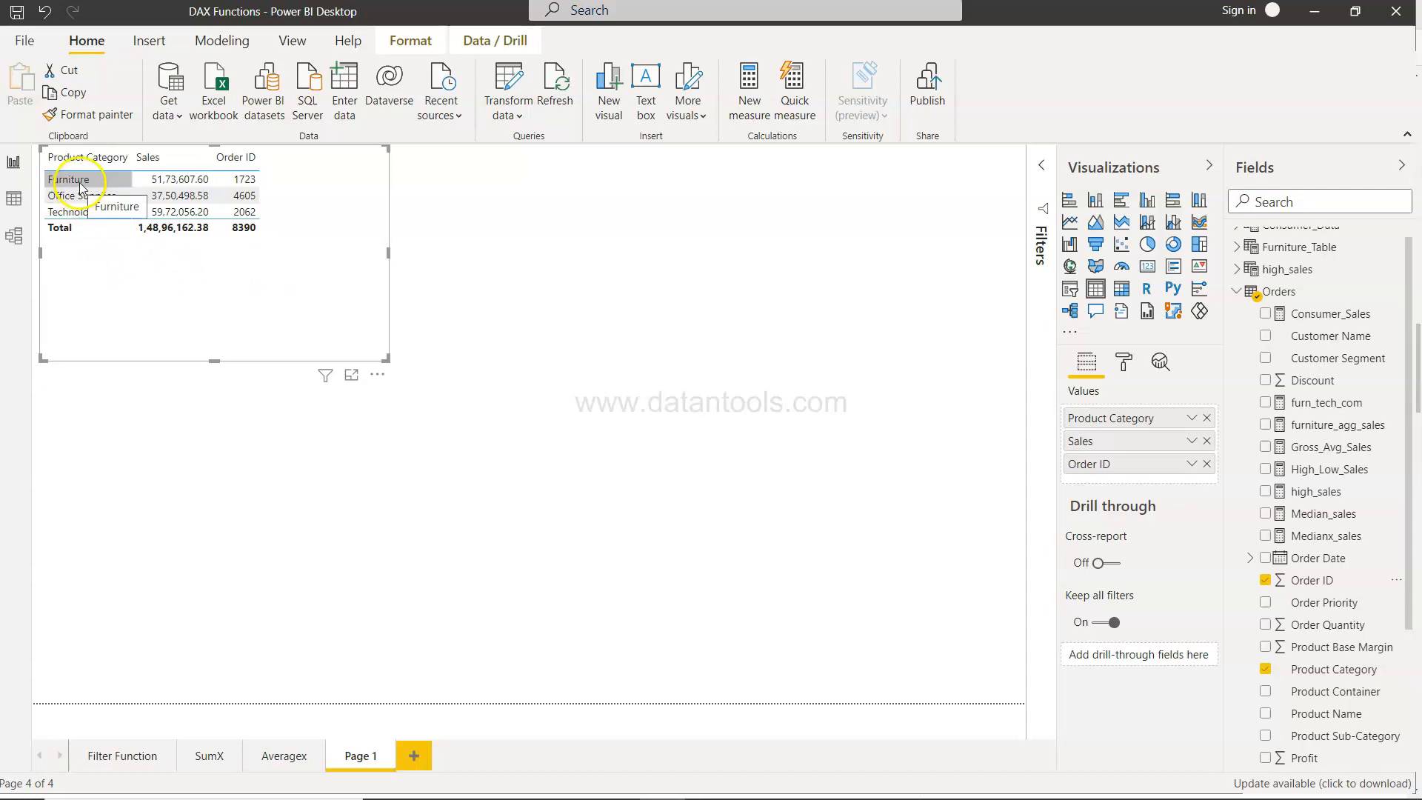
mouse_move(86, 195)
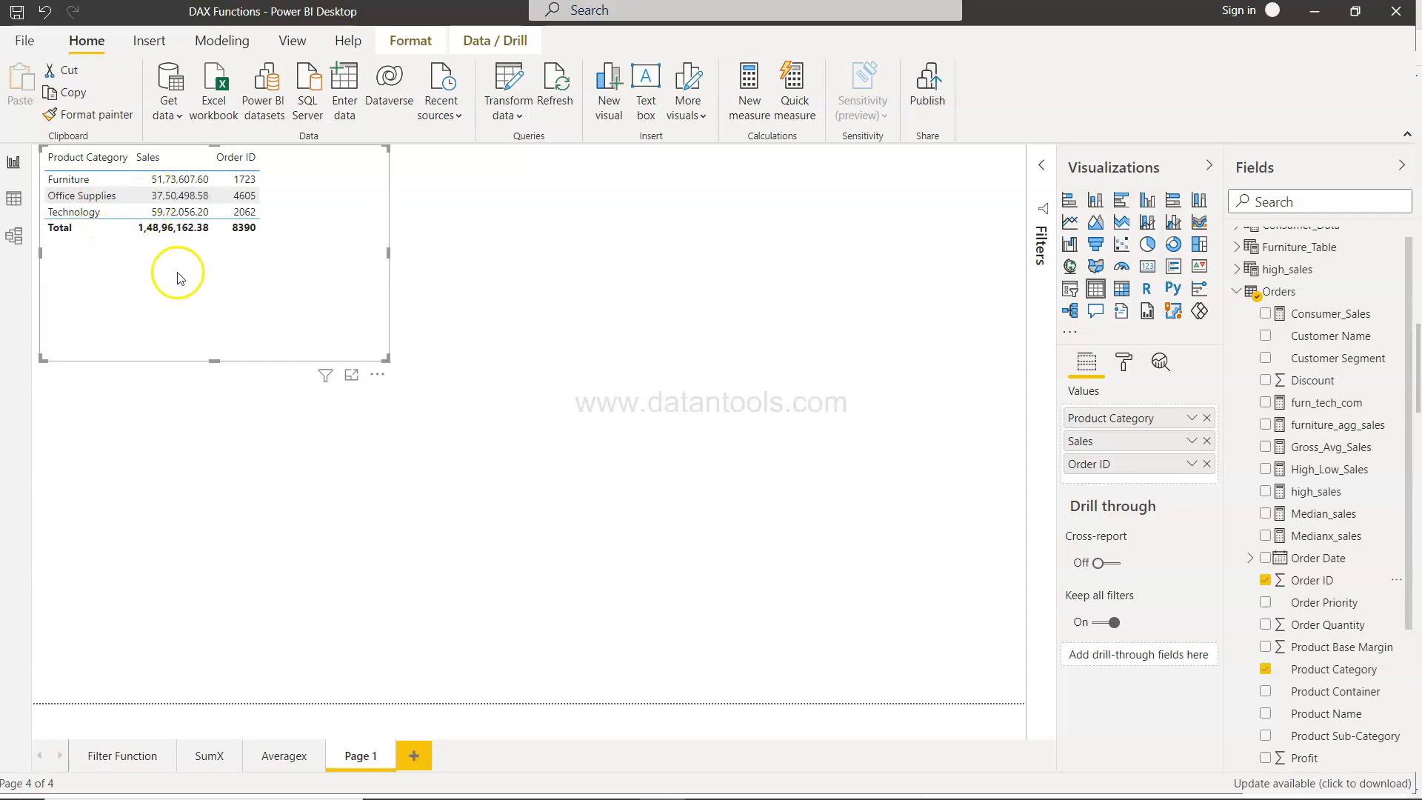
mouse_move(279, 342)
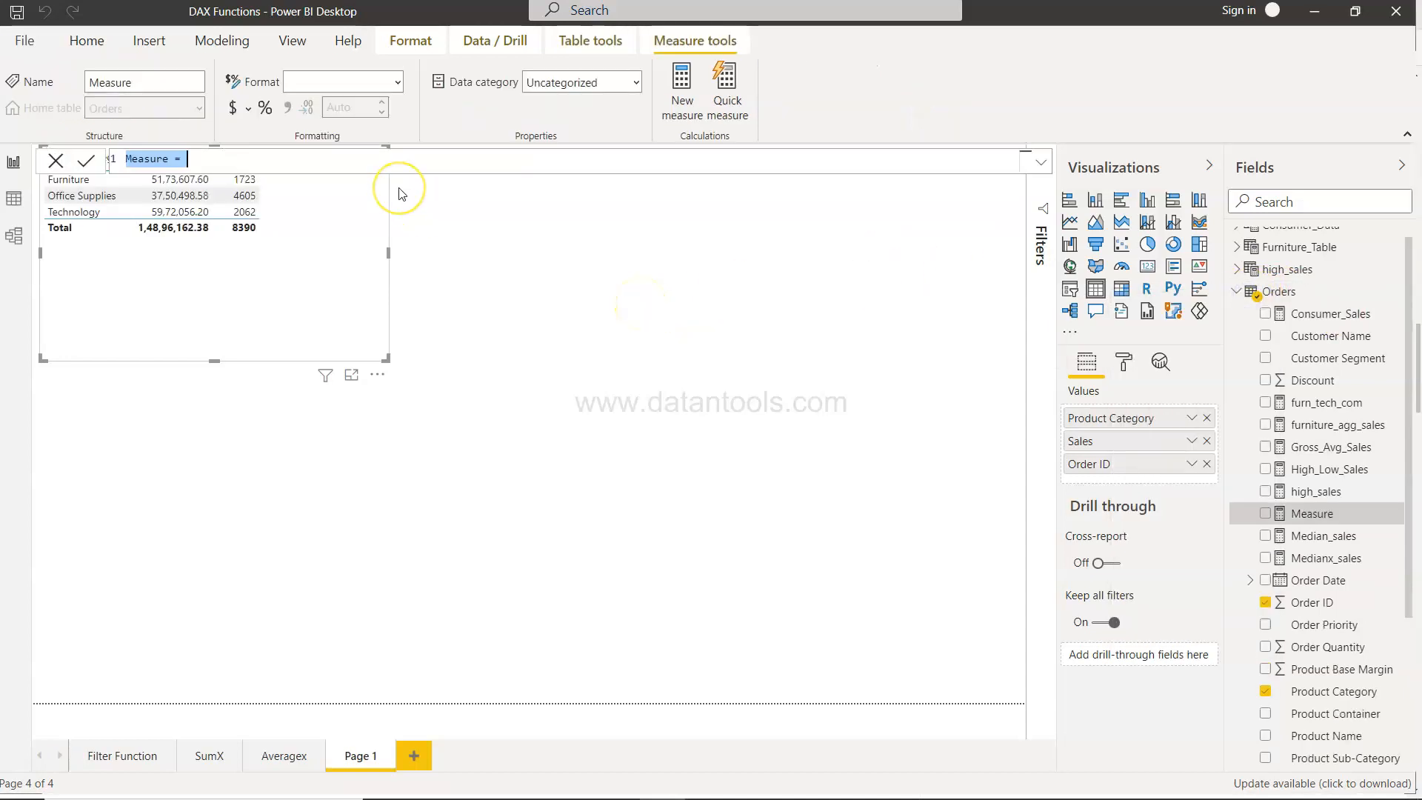
Enter distinct_count_orders = DISTINCTCOUNT(Orders[Order ID]) in the formula bar via IntelliSense
text(discoun)
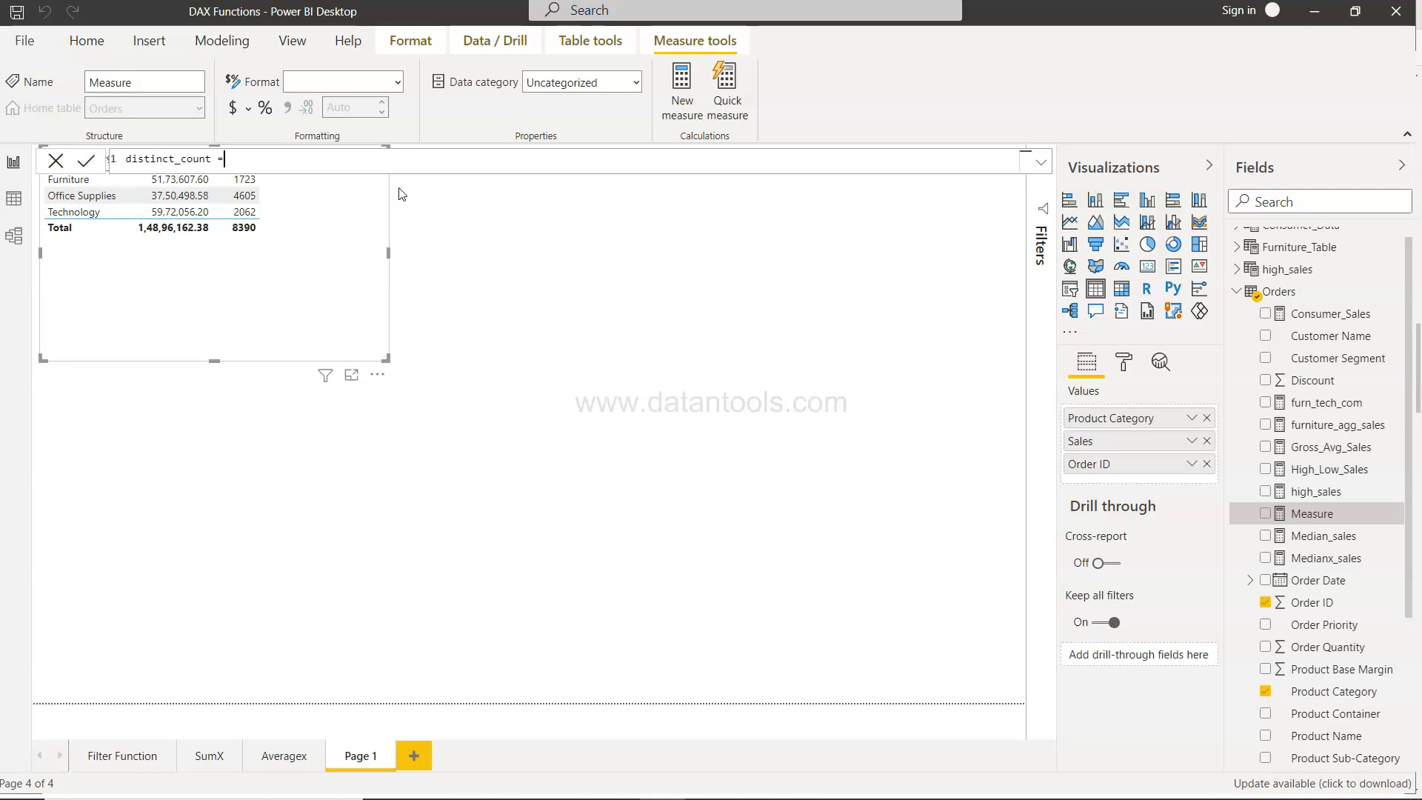
text(disc)
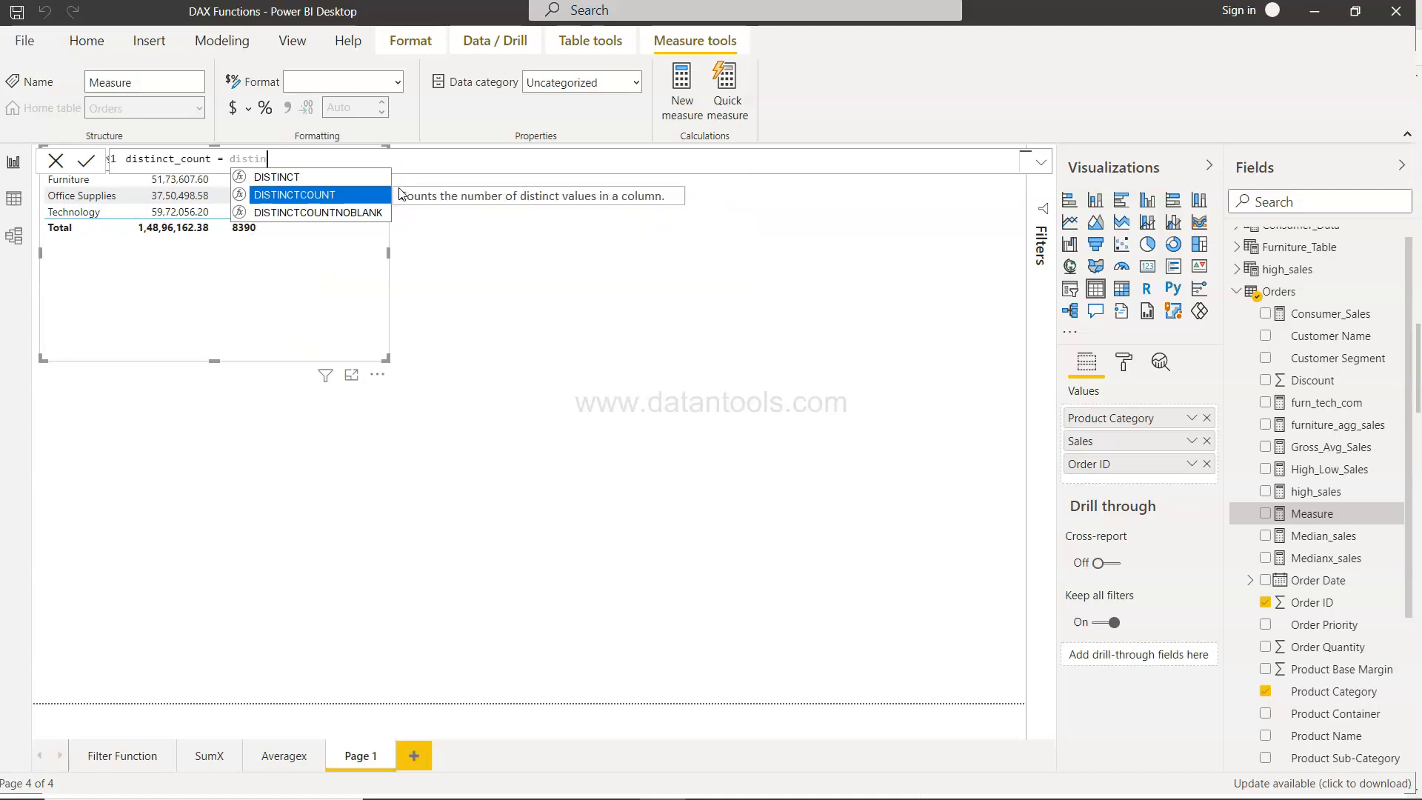
click(294, 194)
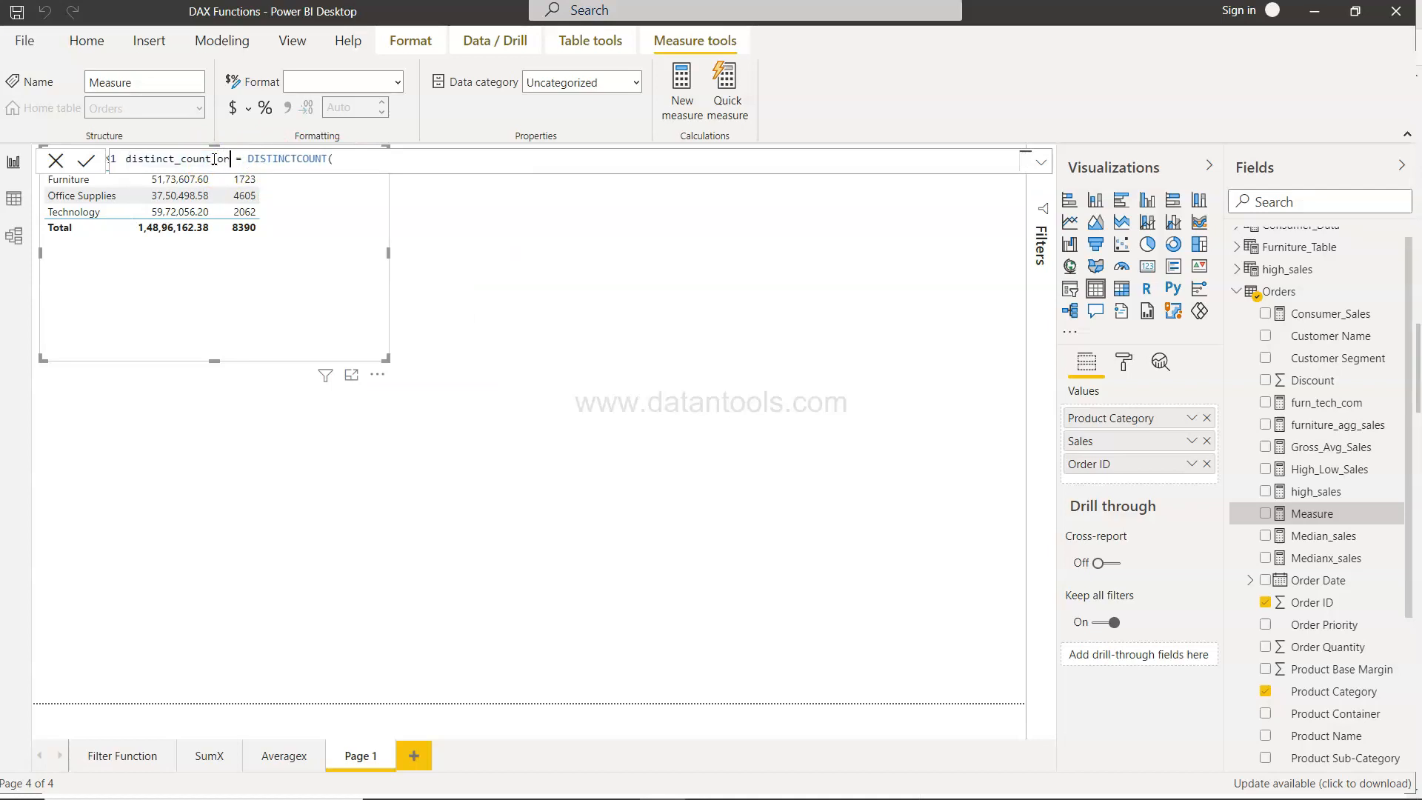
text(_orders)
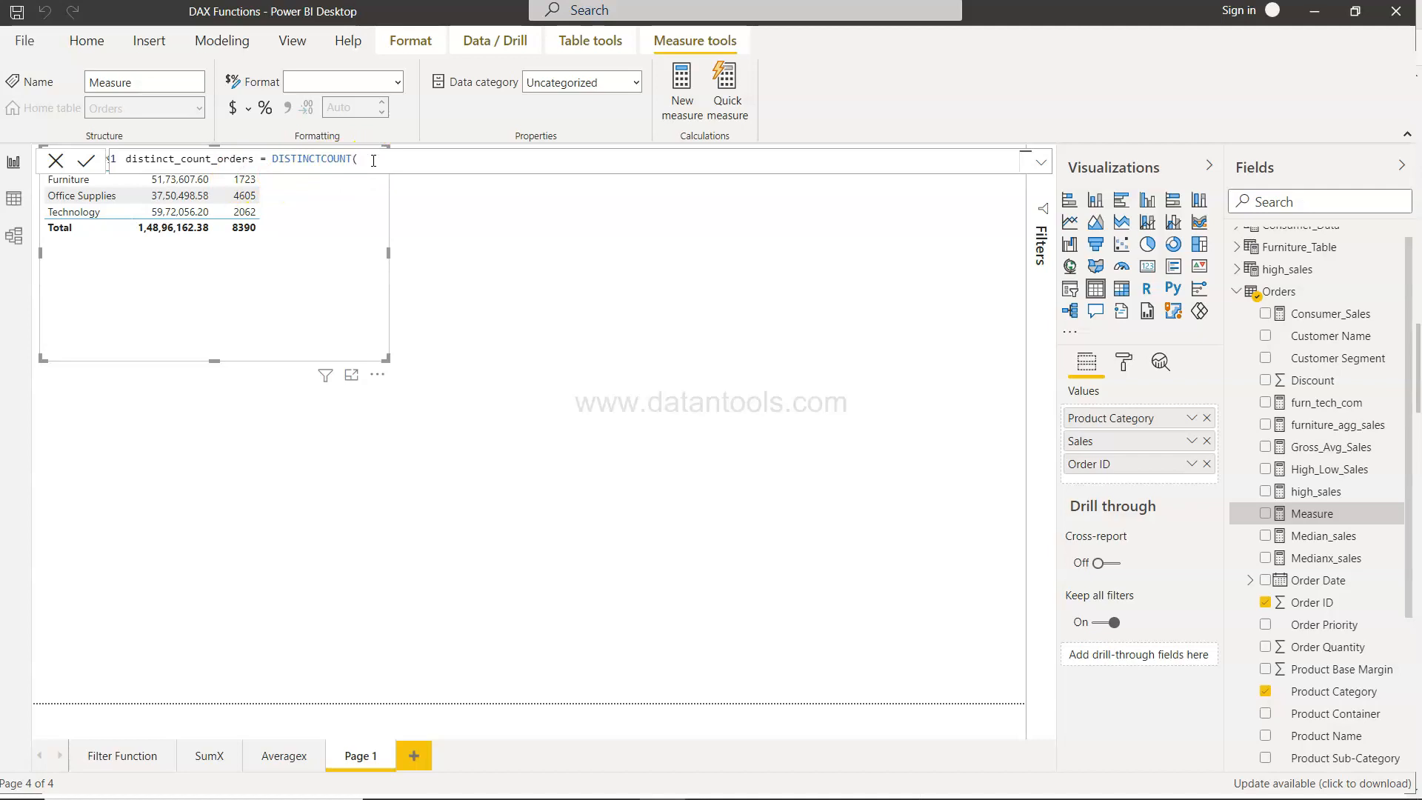
text(order)
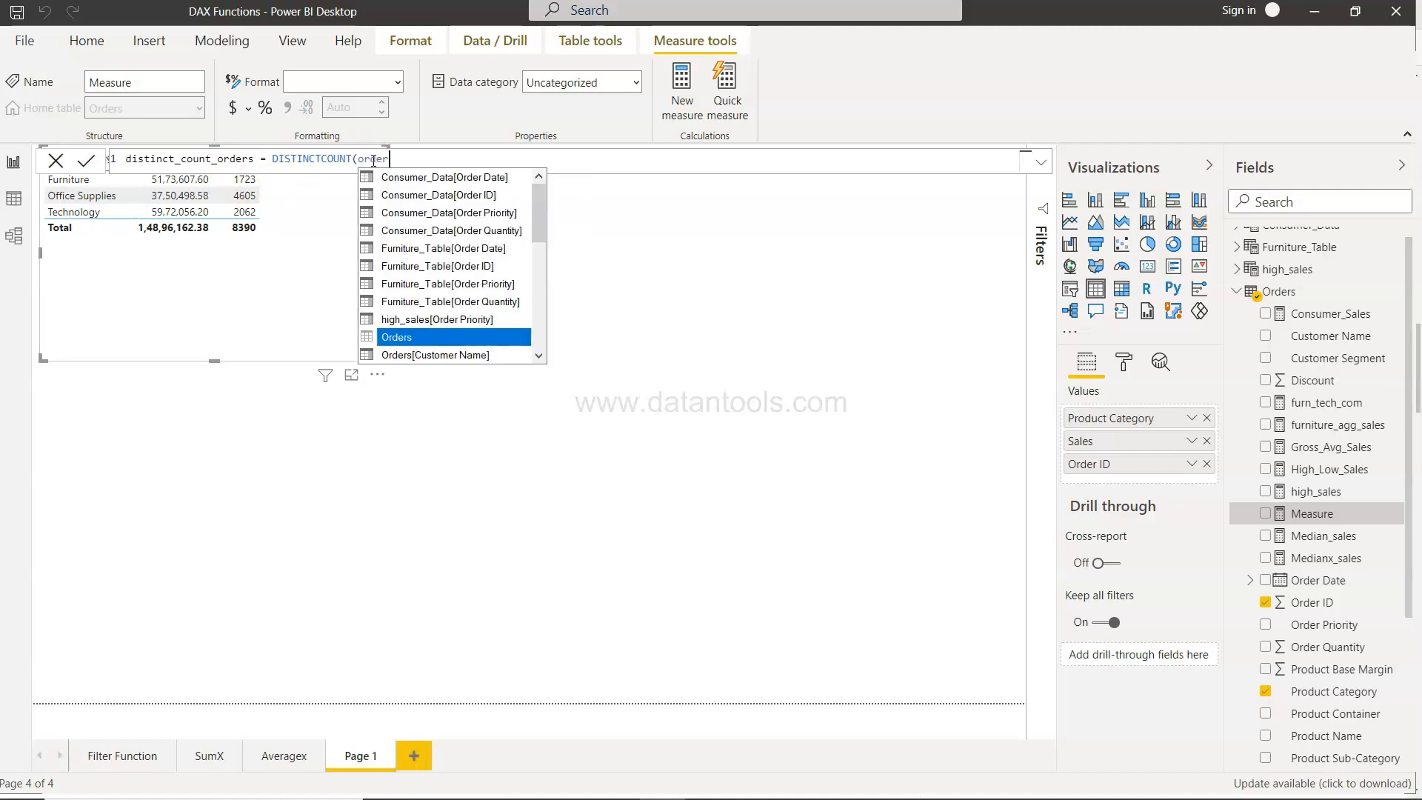
text(id)
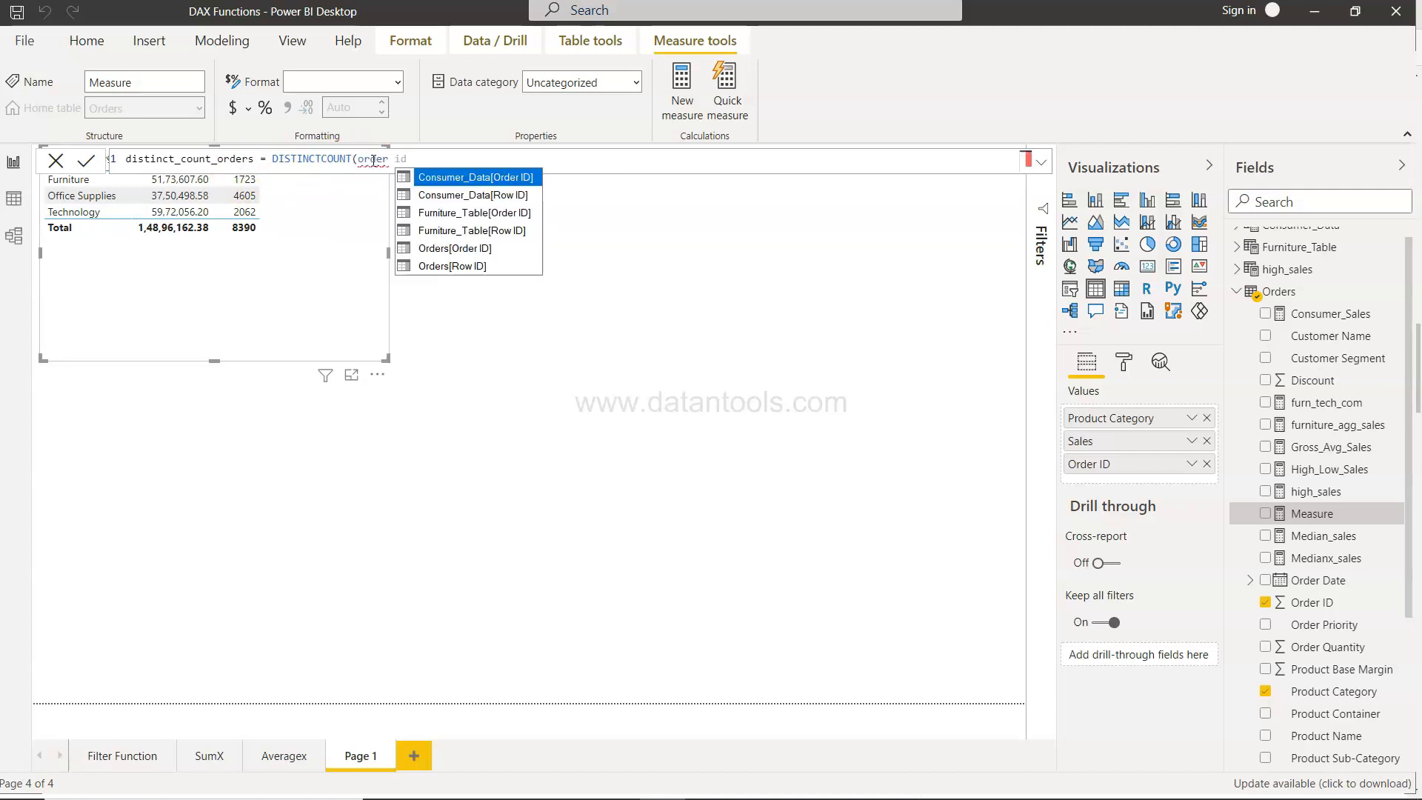
click(455, 247)
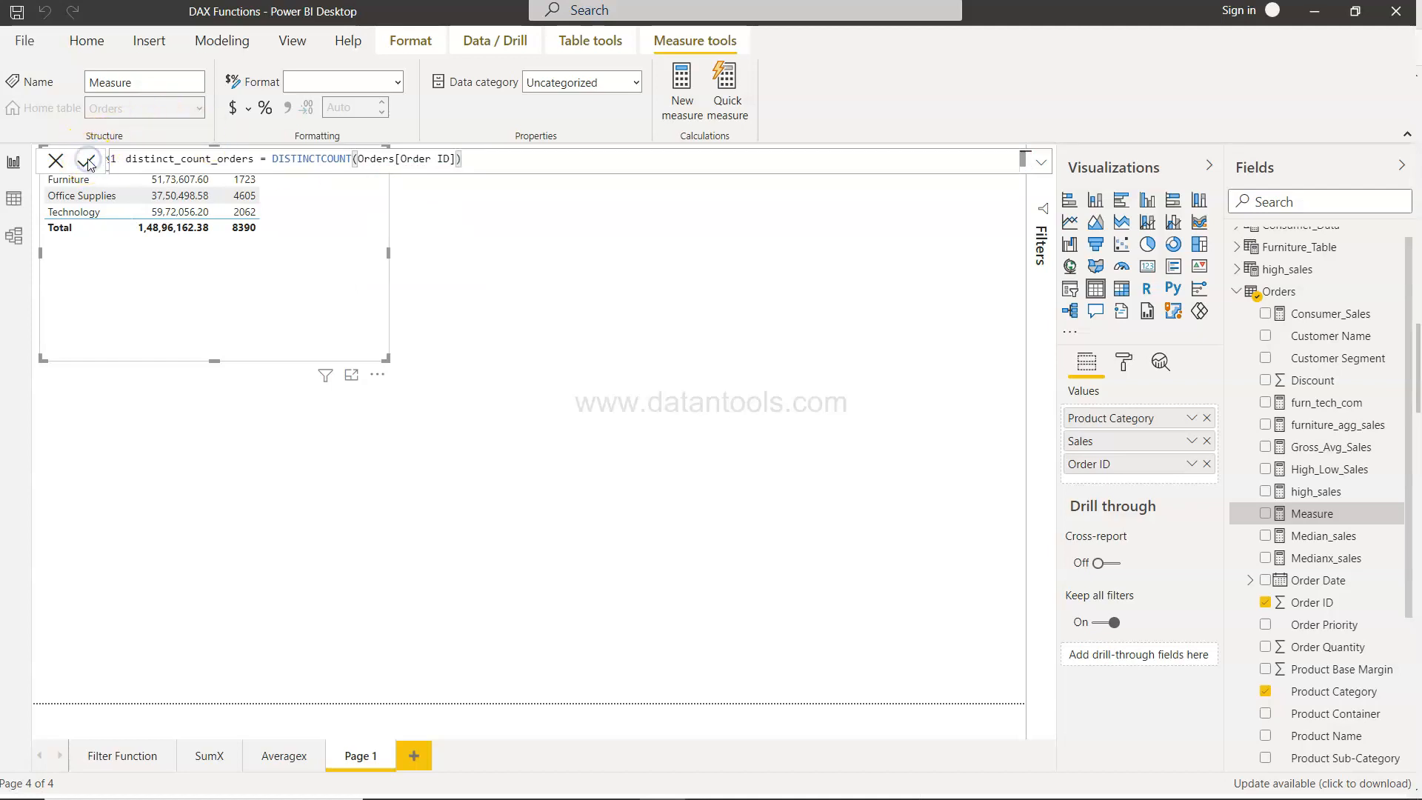
Commit the measure and show distinct_count_orders as a fourth column: 1560, 3629, 1855, total 5492
click(86, 160)
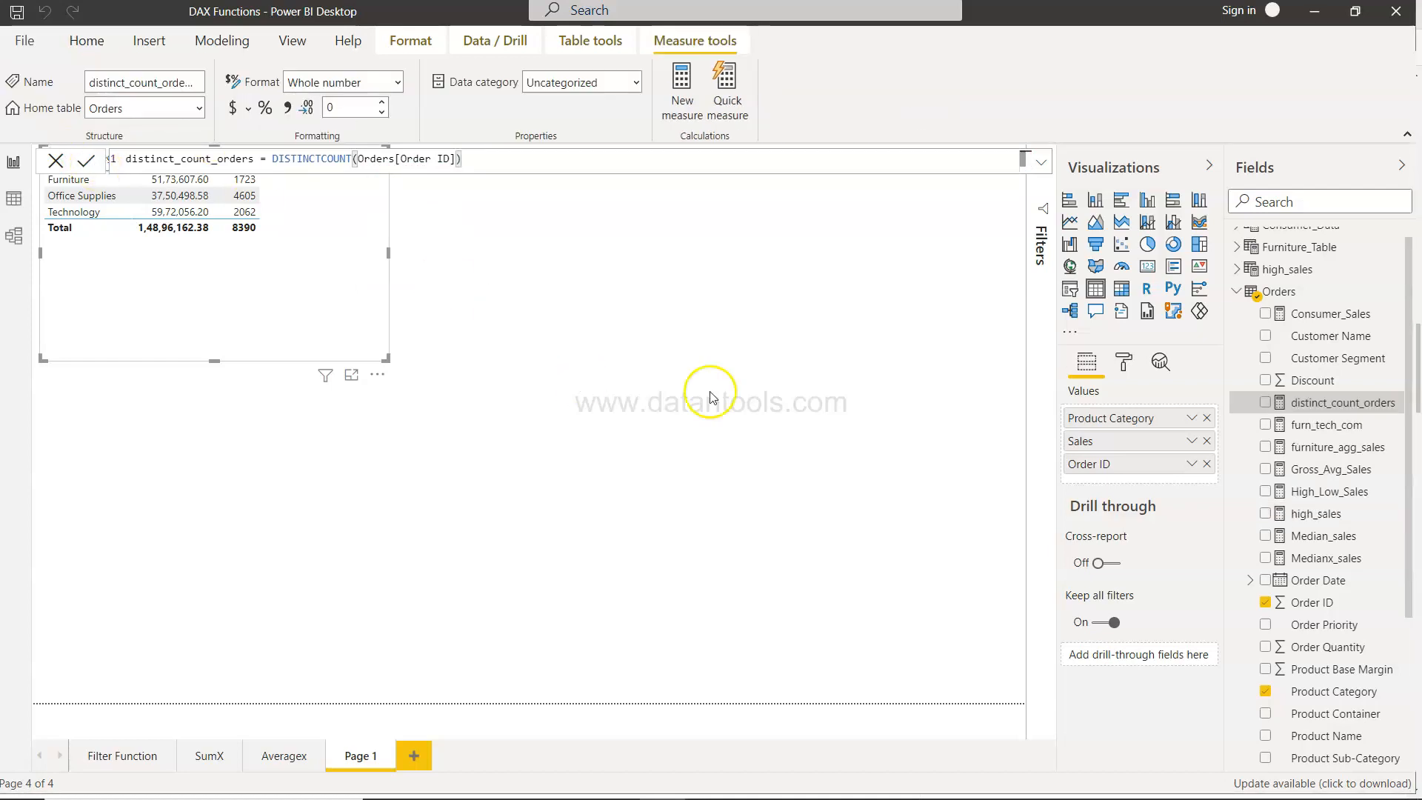
mouse_move(1343, 401)
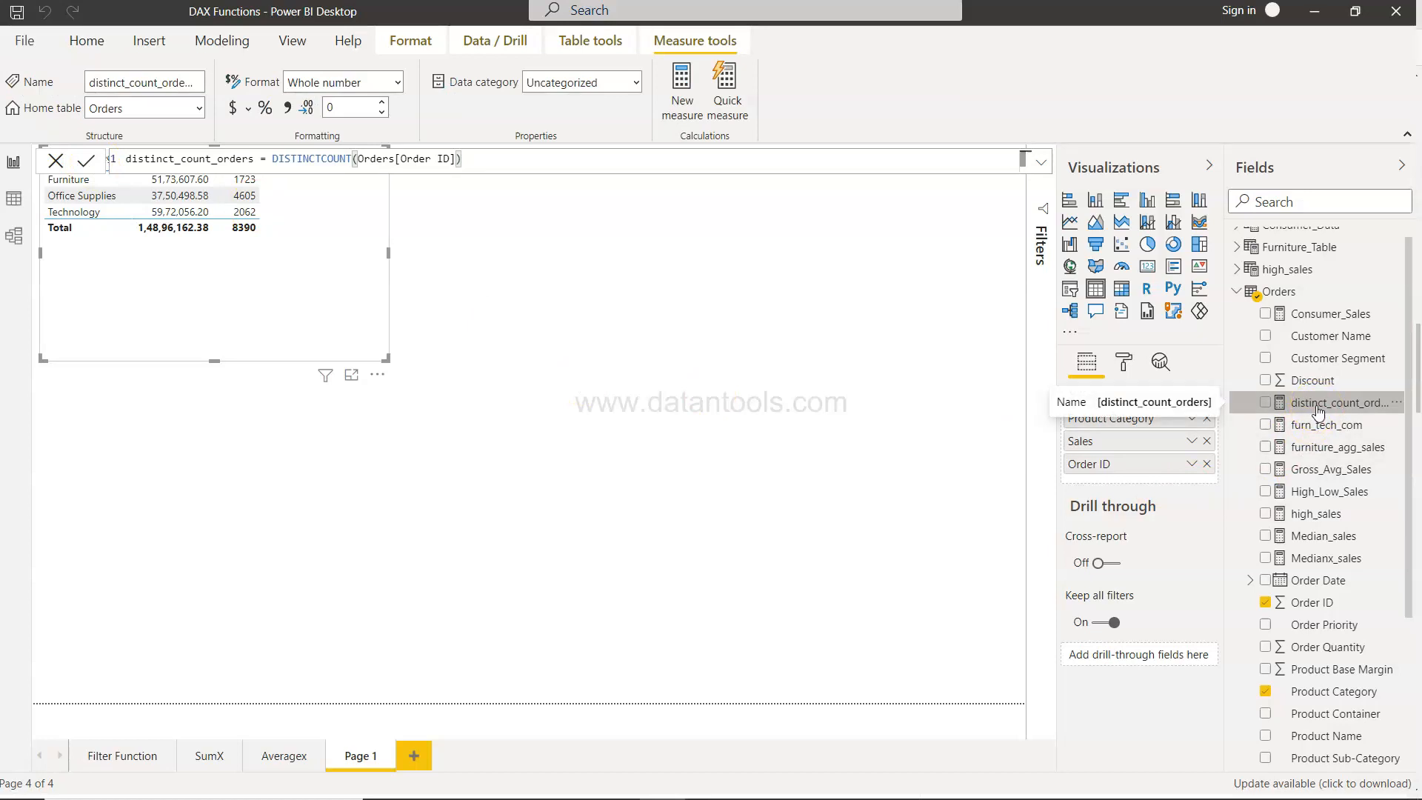
click(1267, 403)
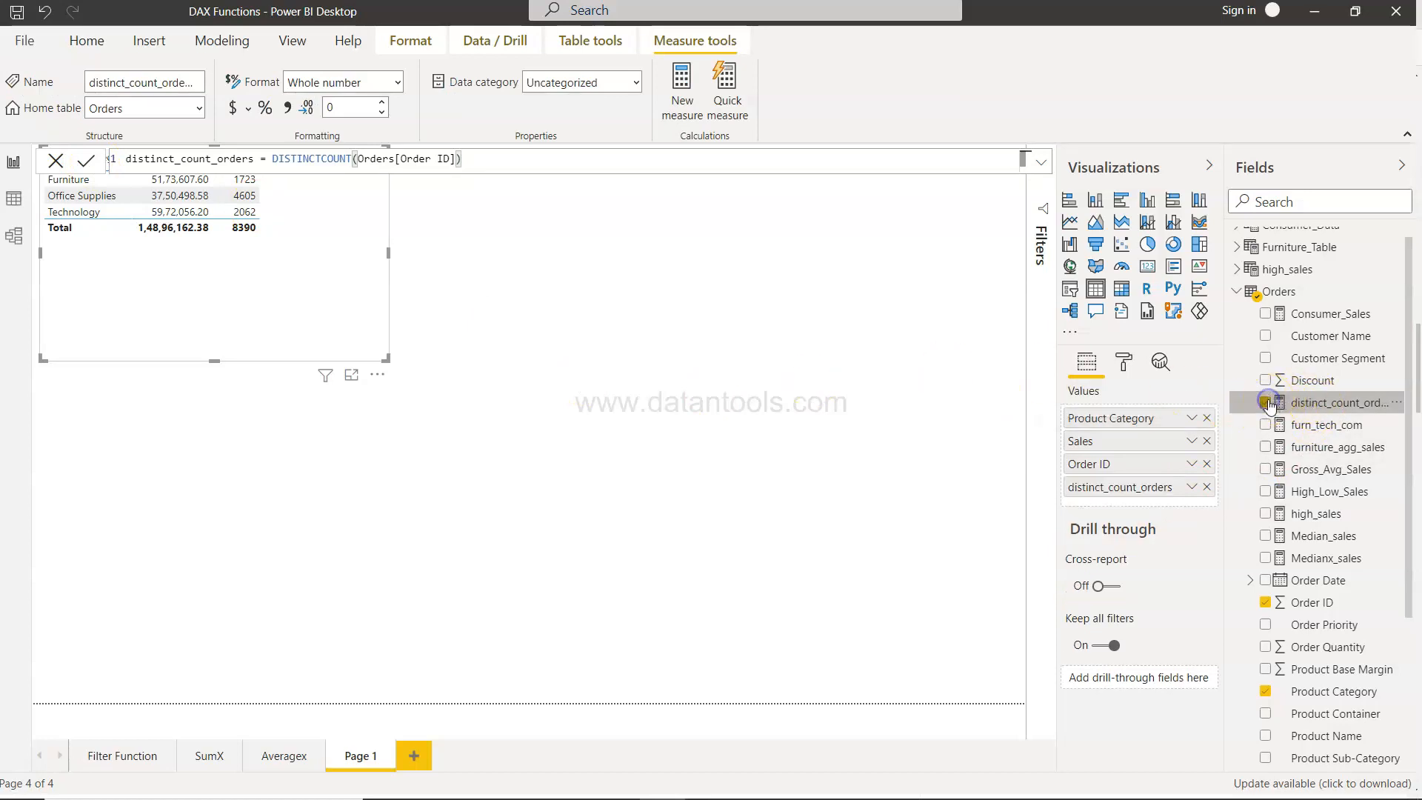
click(1267, 403)
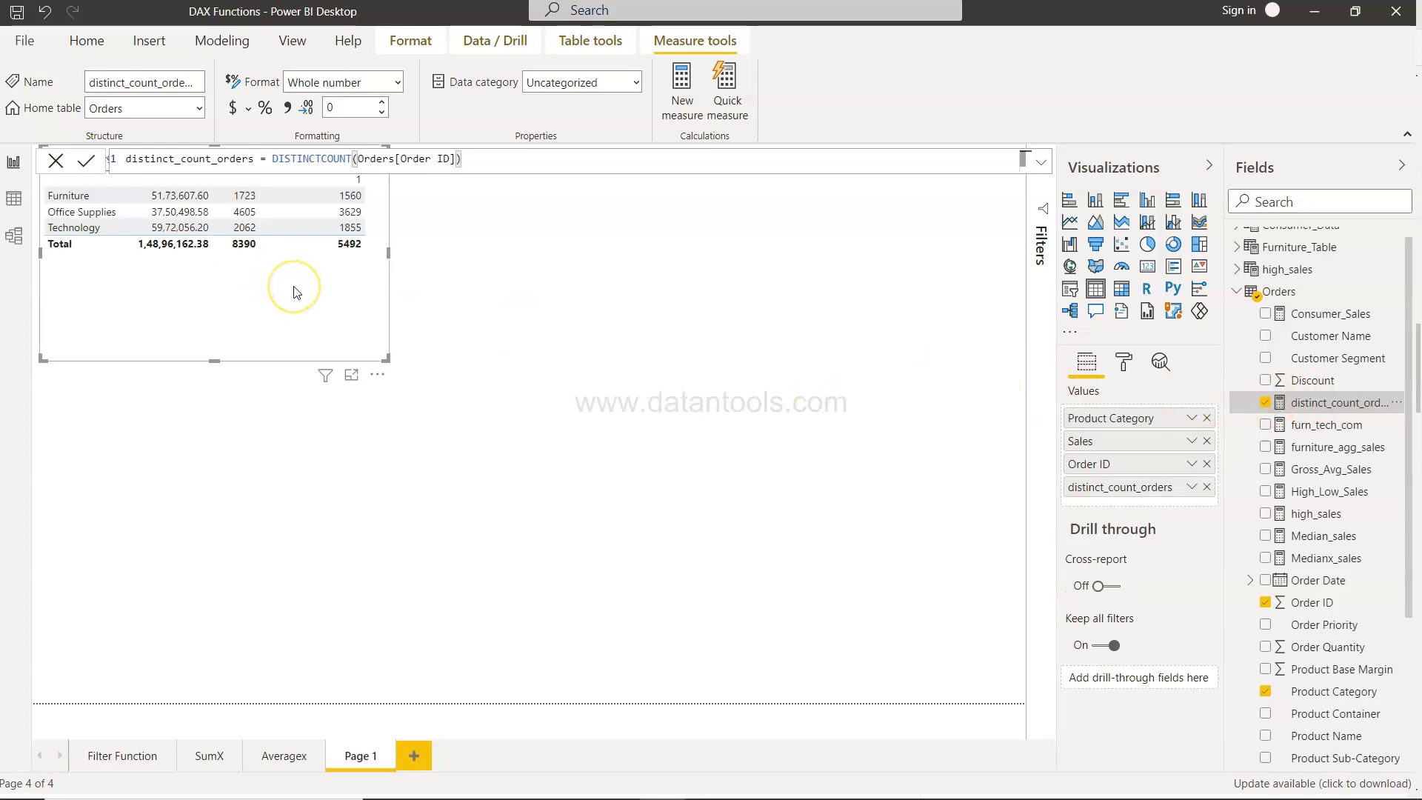
mouse_move(317, 203)
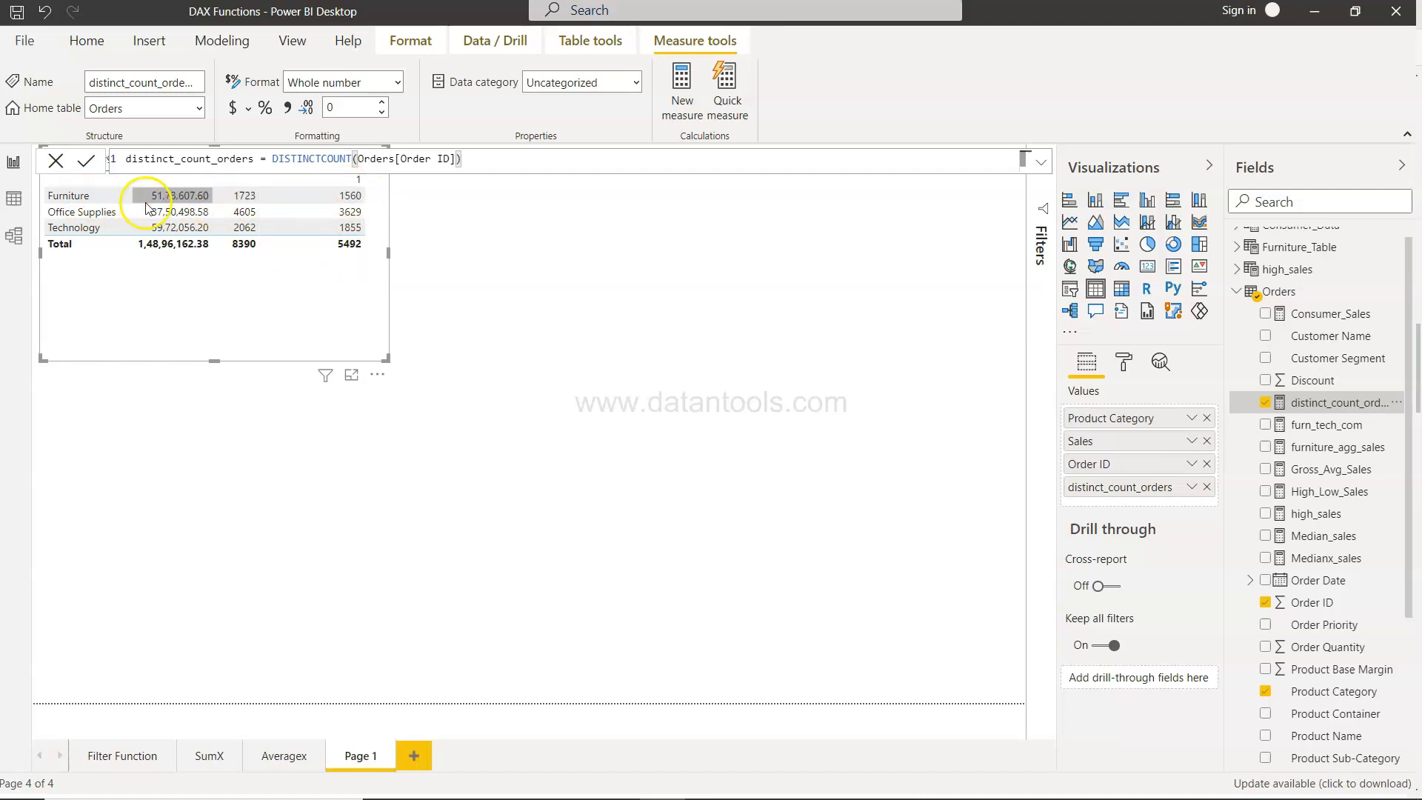
mouse_move(346, 196)
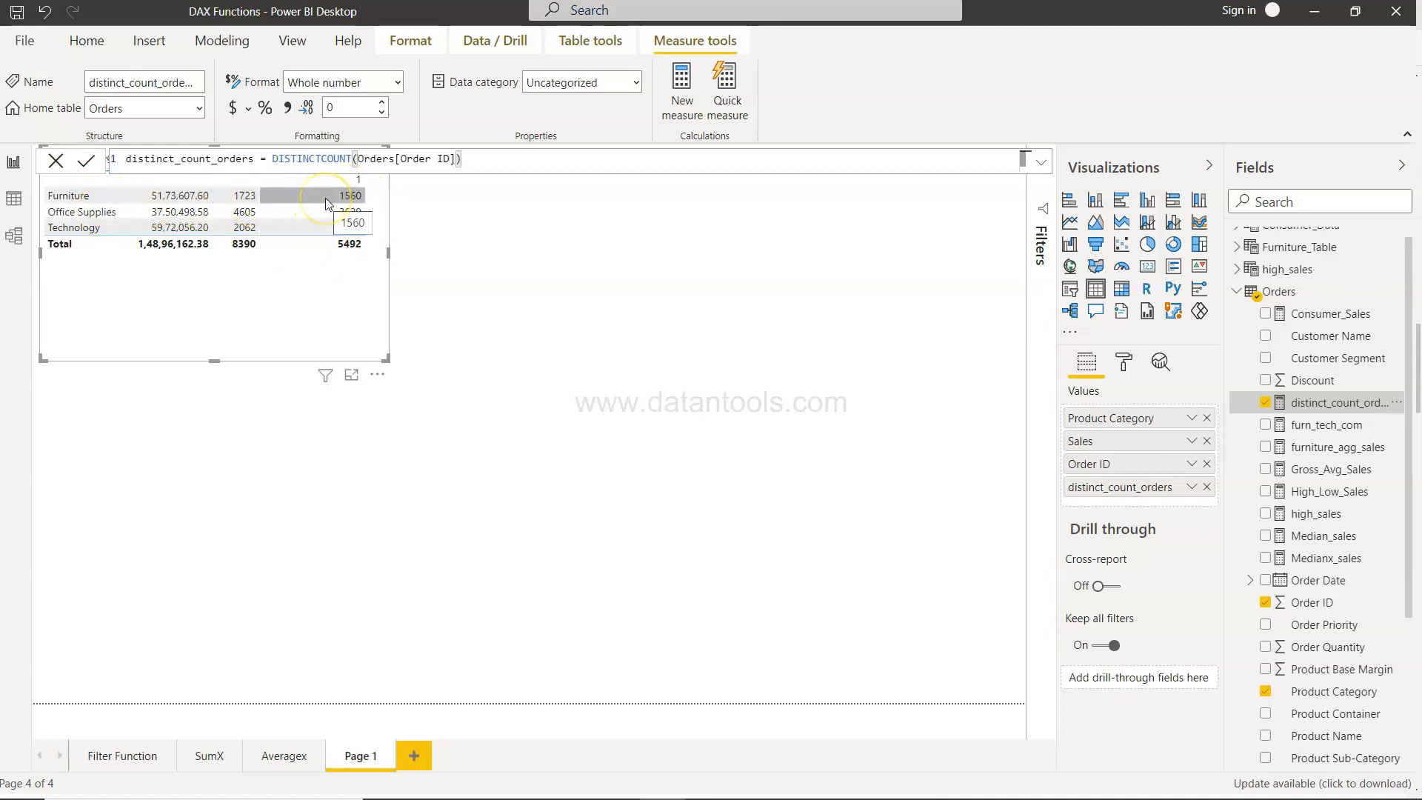
mouse_move(325, 203)
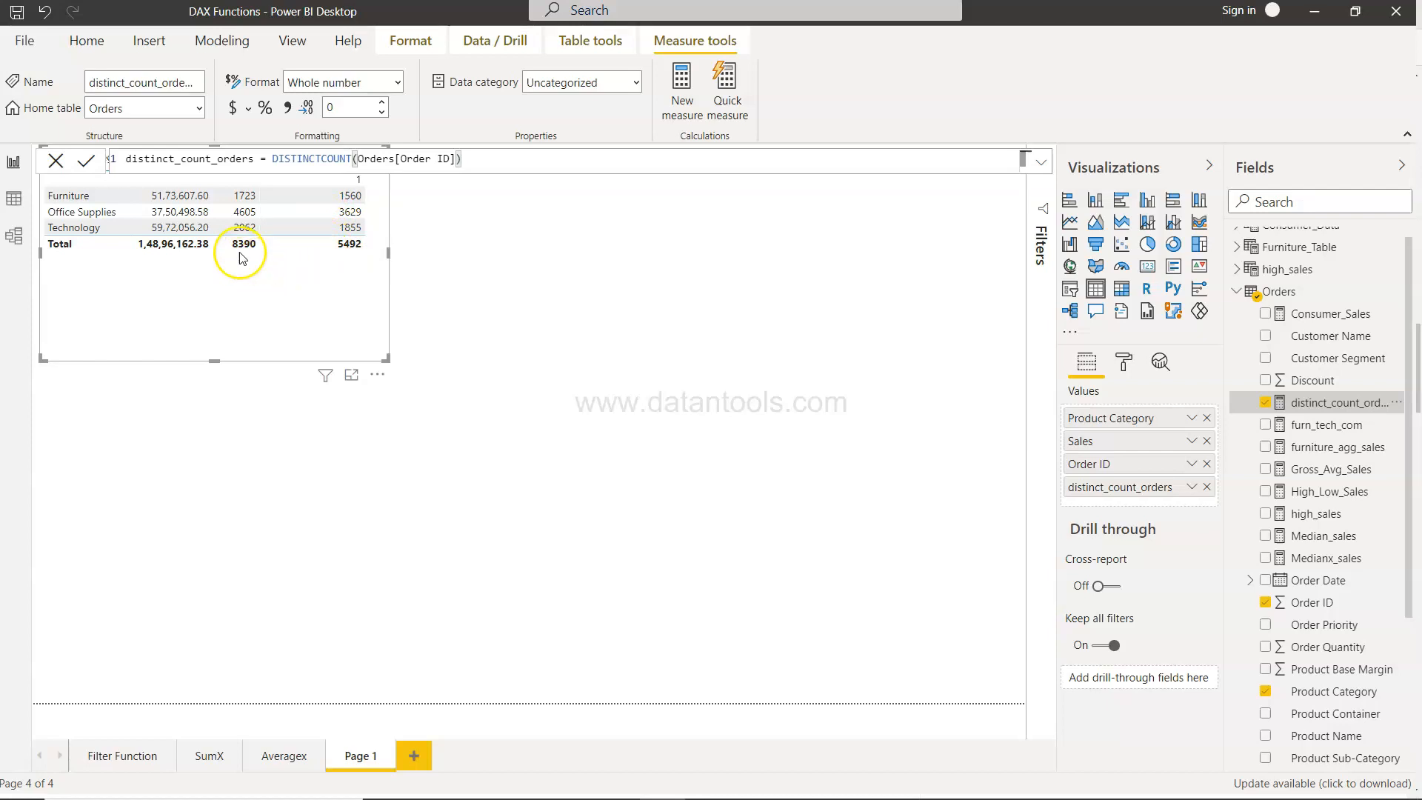
mouse_move(273, 256)
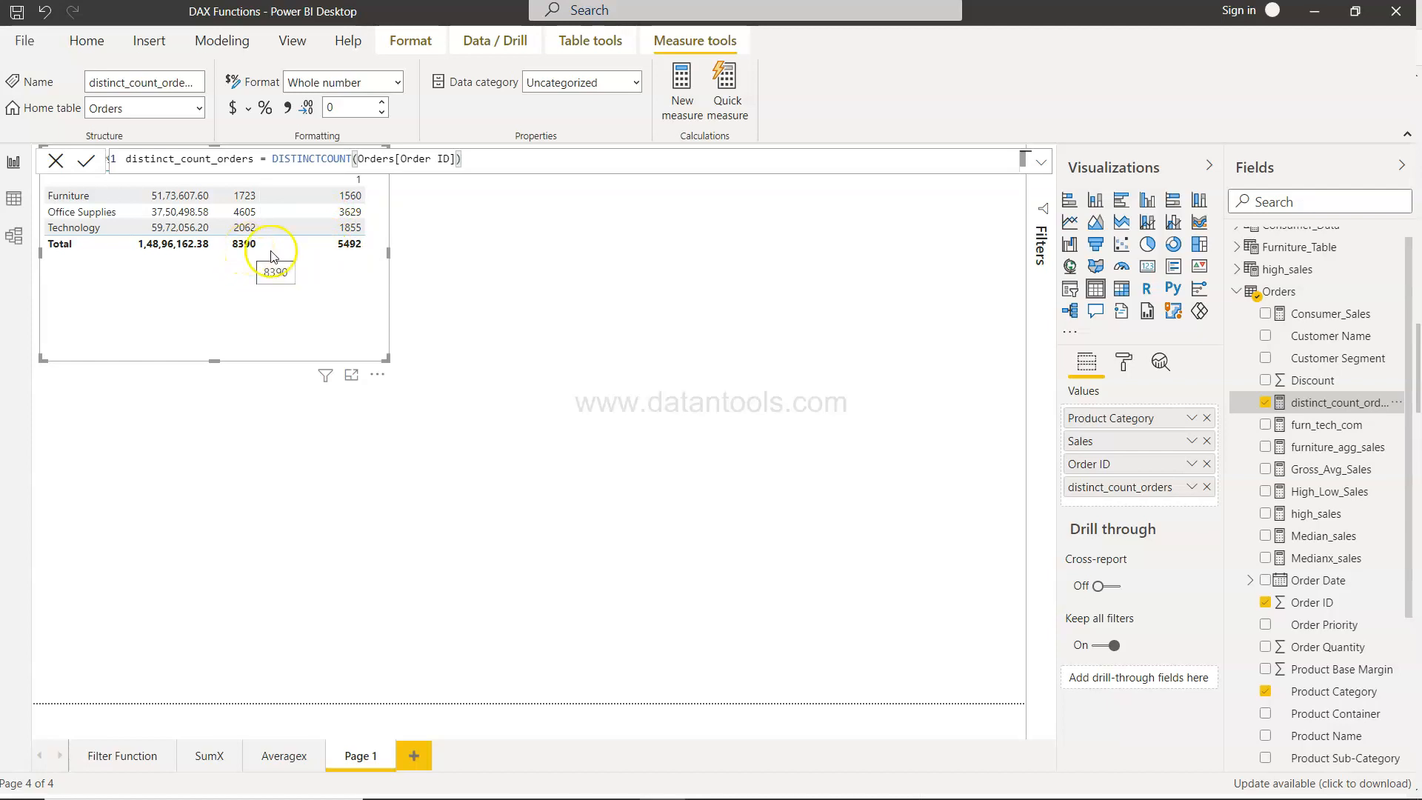
mouse_move(342, 258)
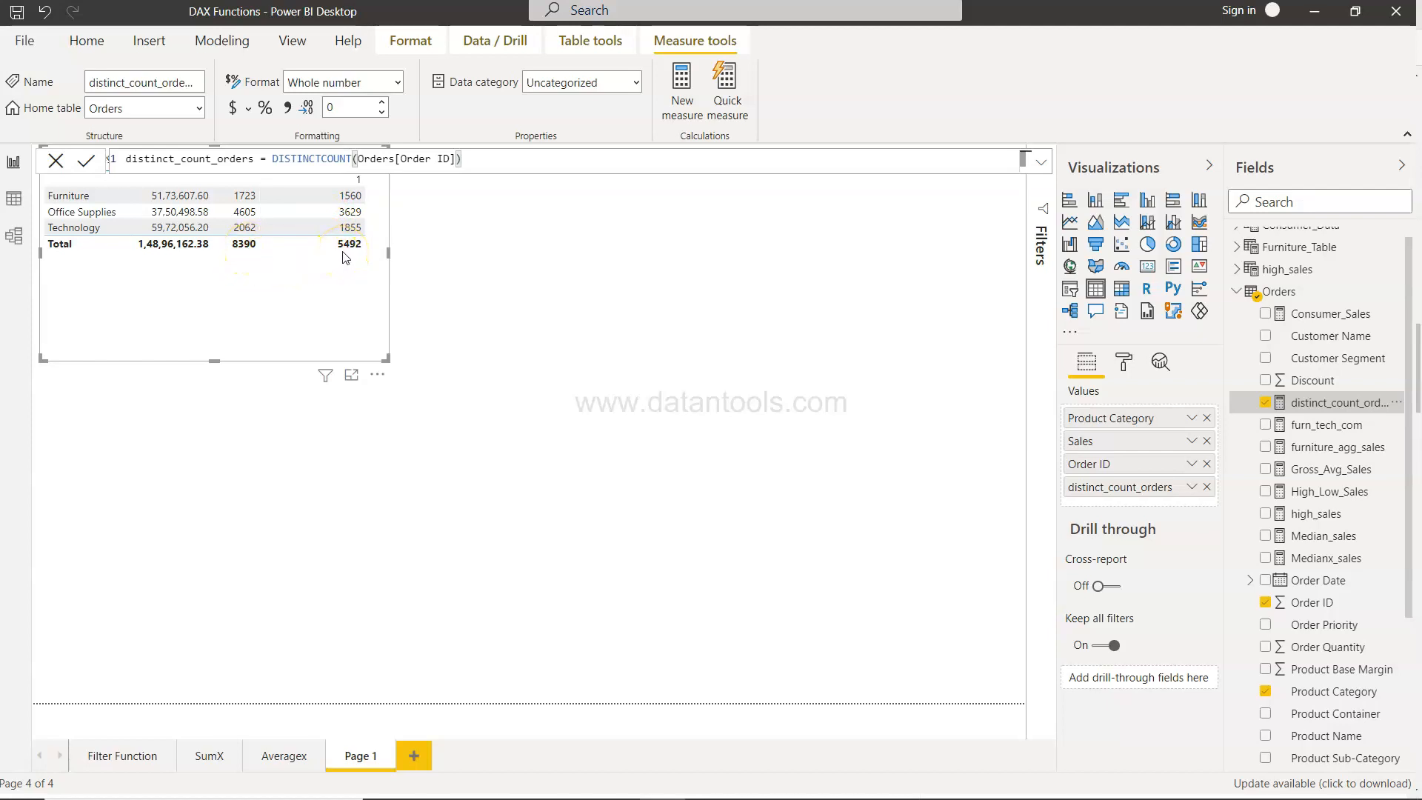